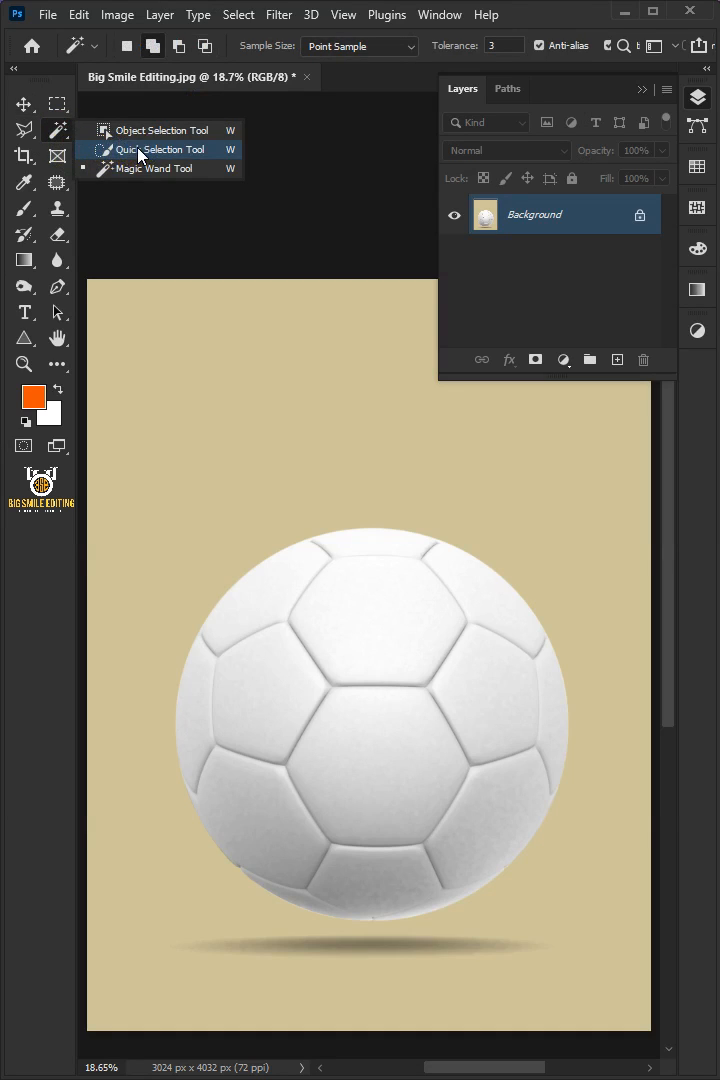
Step: Select the soccer ball with the Quick Selection Tool to lift it onto its own layer
click(156, 148)
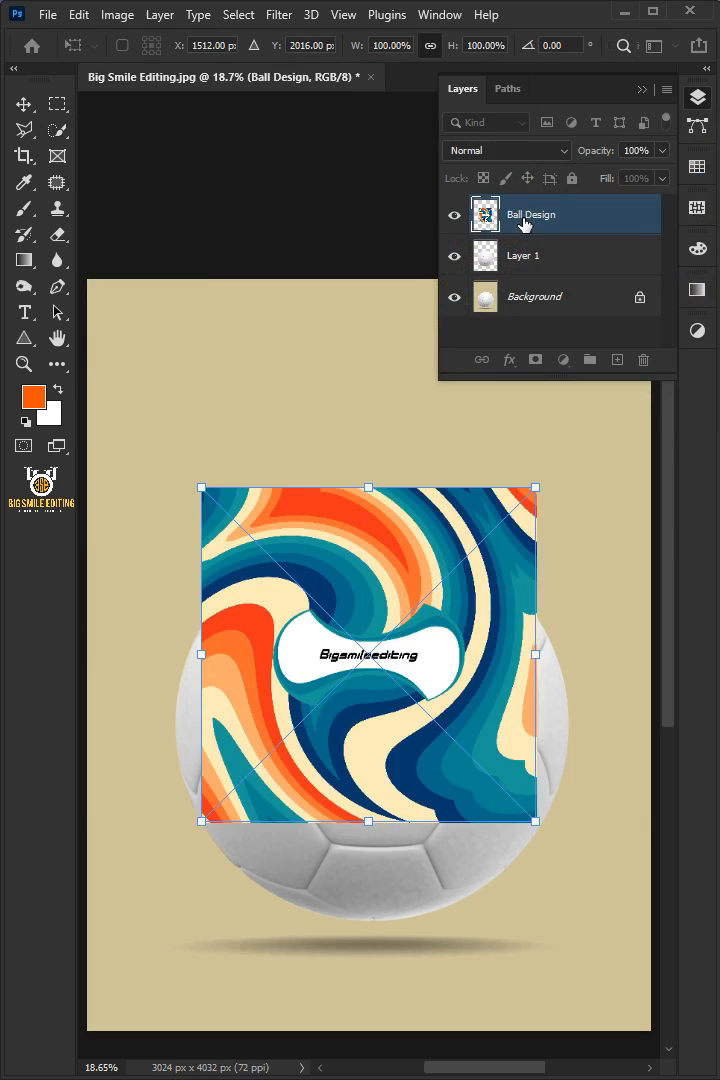
Step: Clip the Ball Design layer to the ball, preview at lower opacity, then restore 100%
right_click(530, 214)
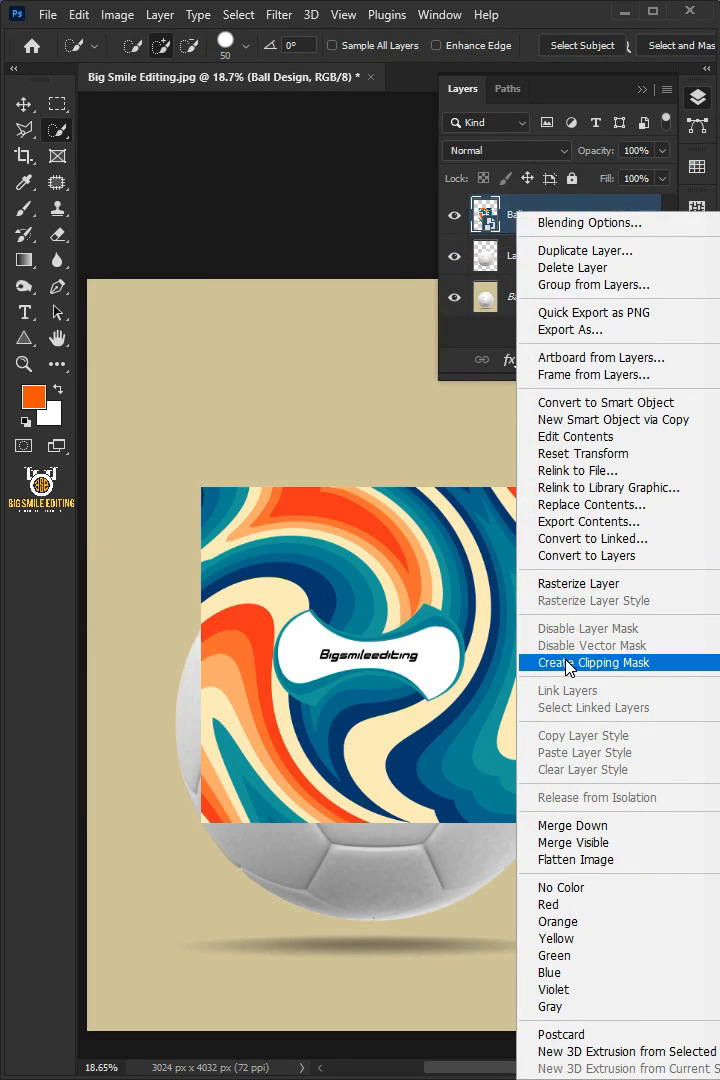
click(588, 662)
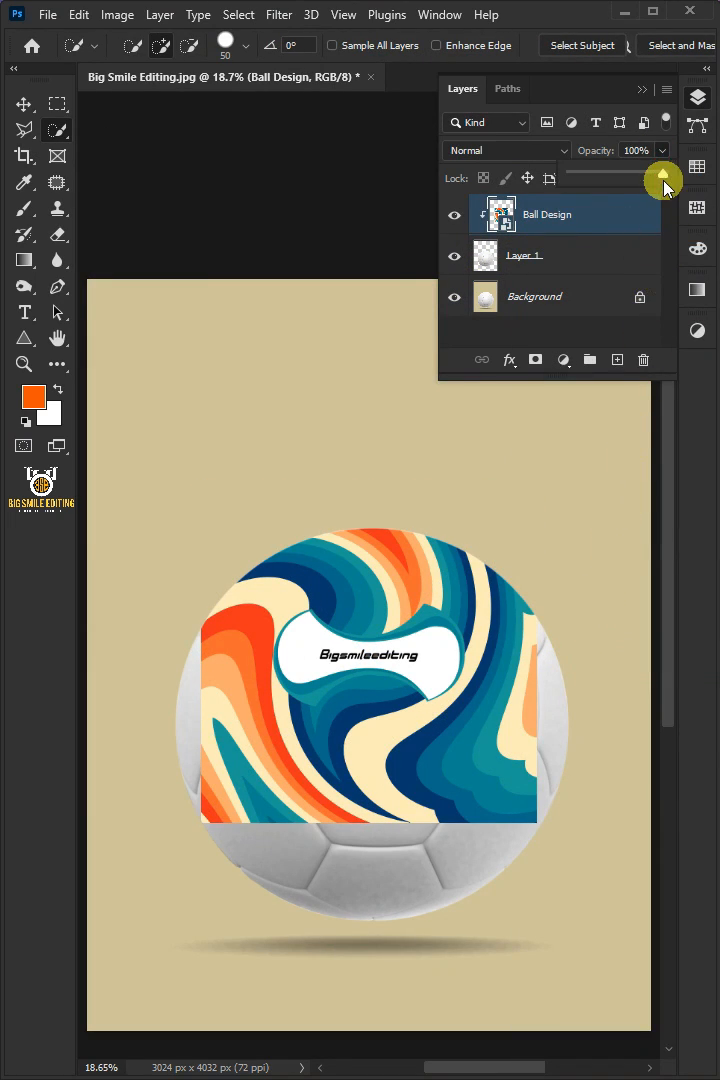
drag(662, 172, 612, 172)
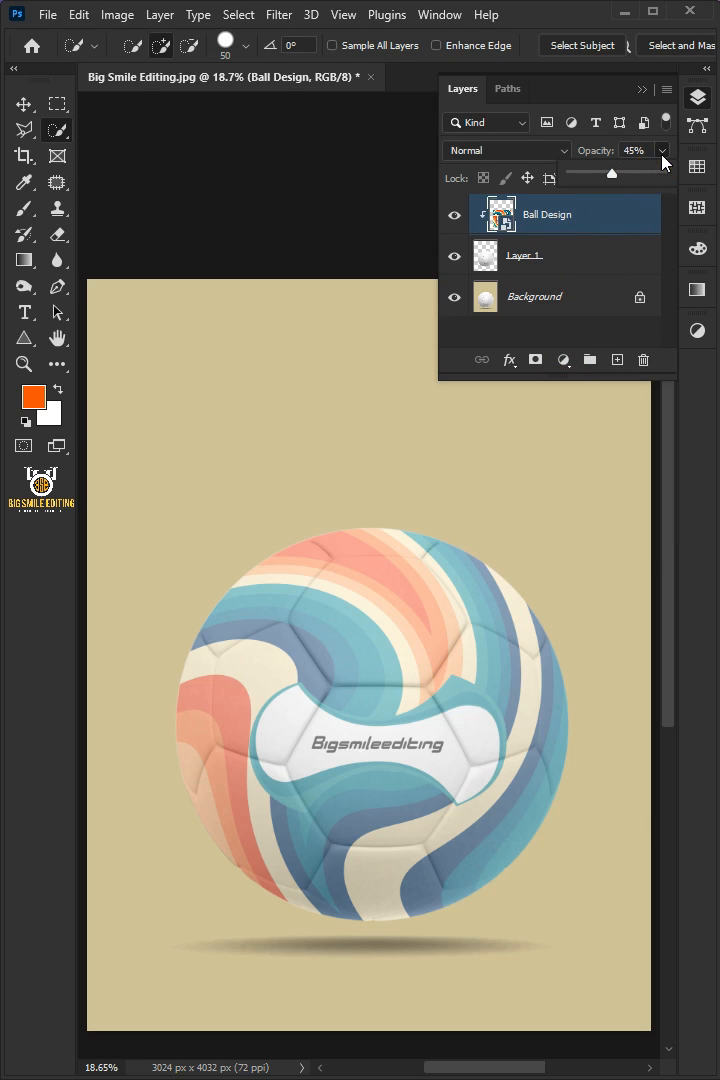
drag(612, 172, 662, 172)
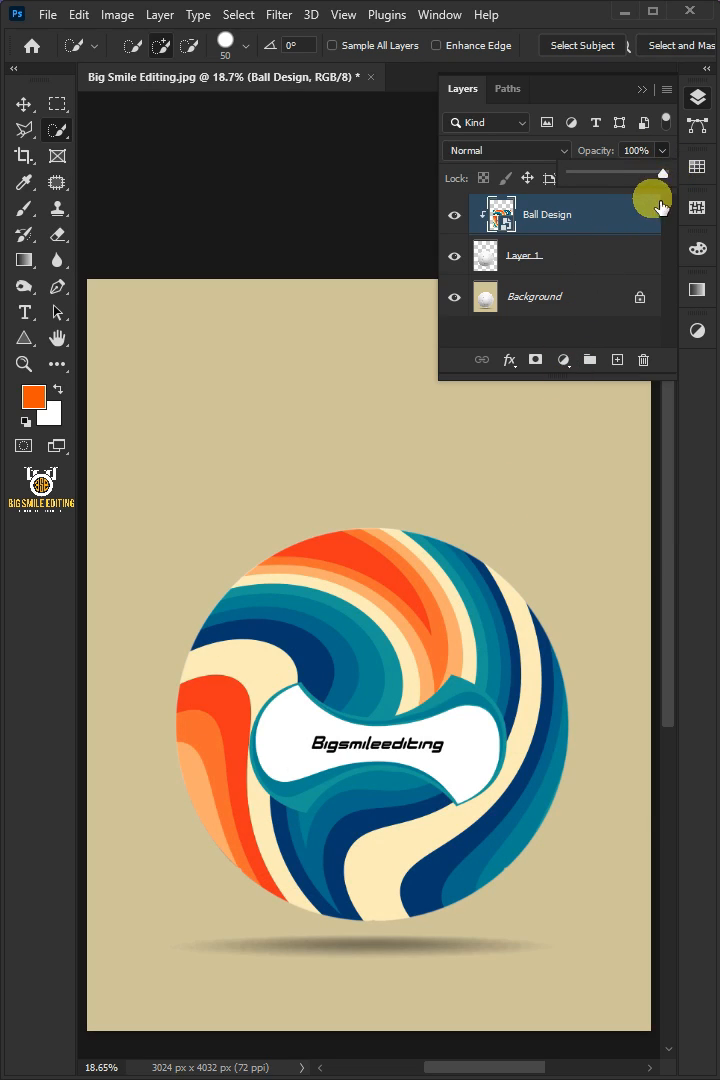
Step: Set the Ball Design layer's blend mode to Linear Burn
click(504, 150)
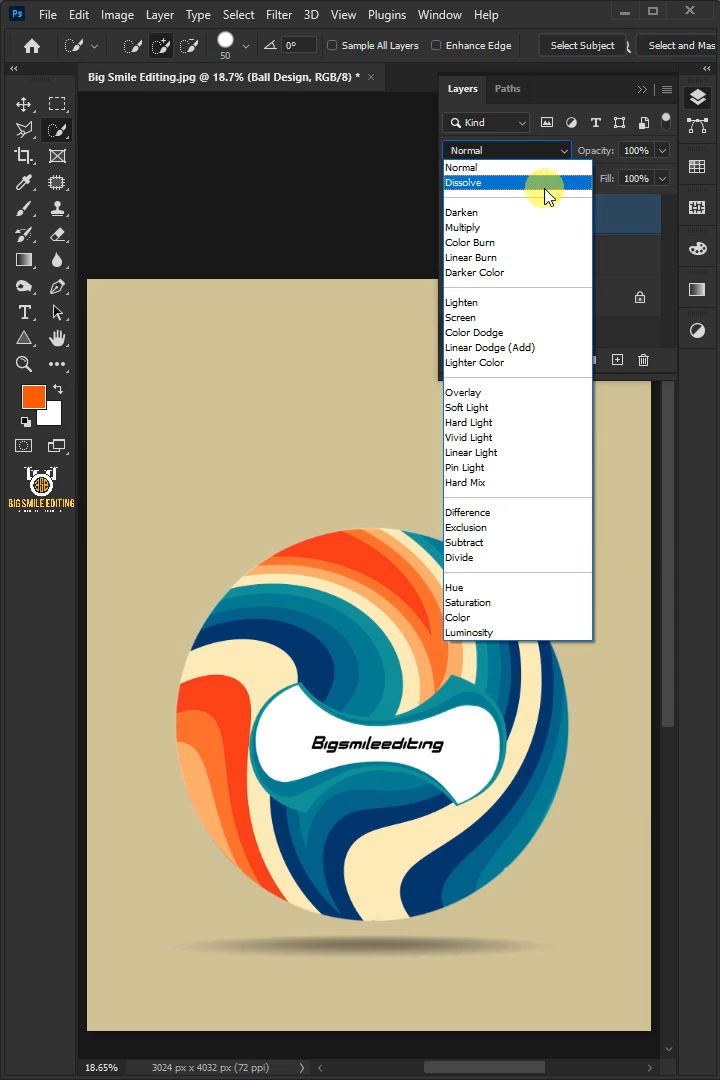
click(470, 256)
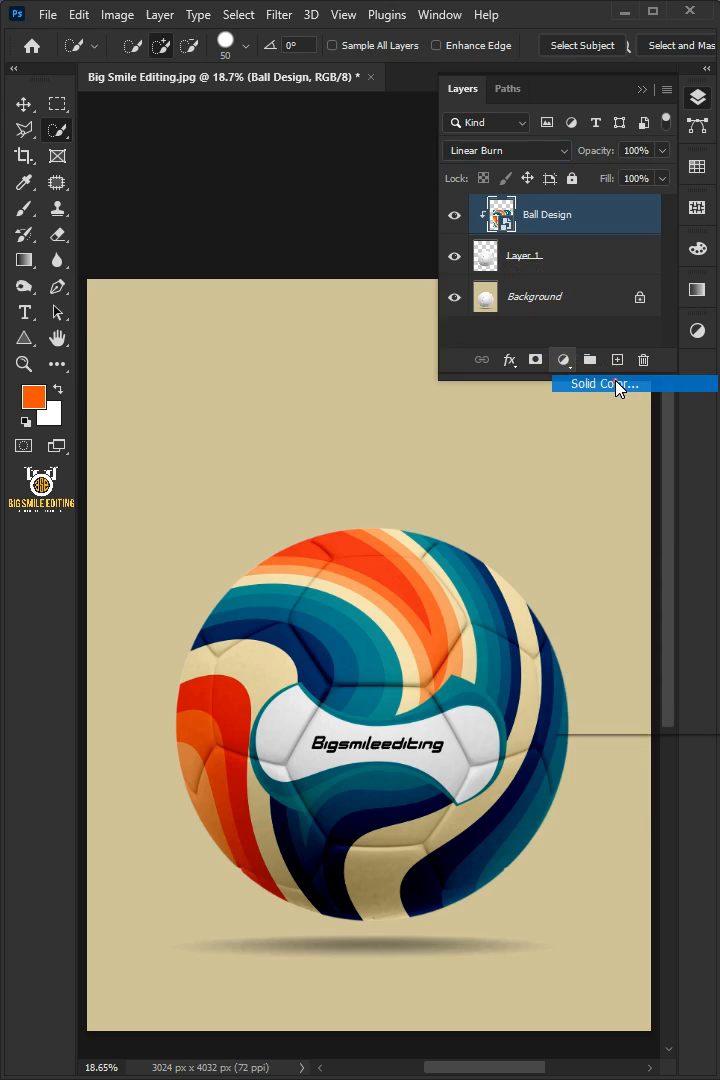
Step: Add a white Solid Color fill named Highlights, clipped to the ball and blended as Soft Light
click(598, 384)
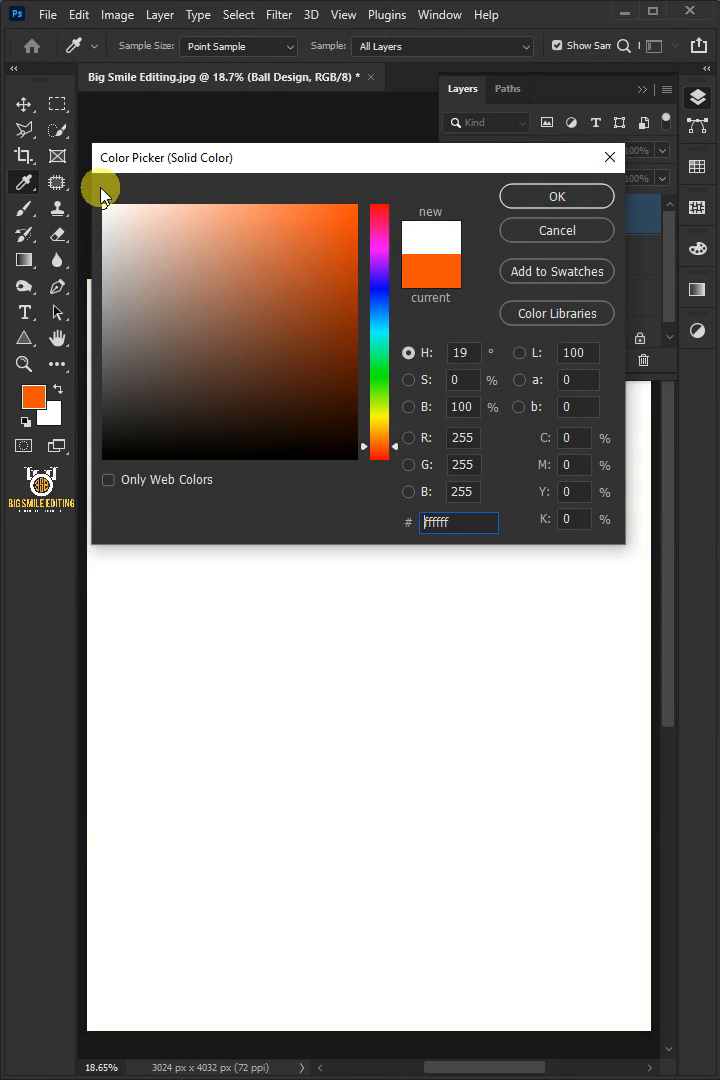
click(556, 196)
text(Highlights)
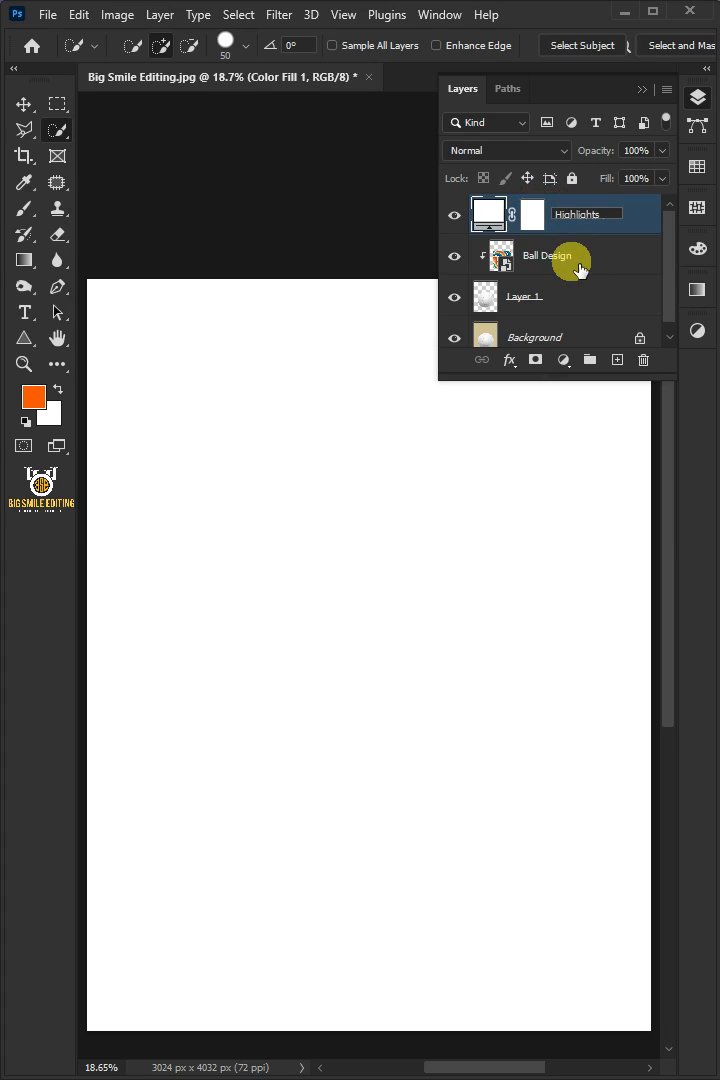
right_click(588, 214)
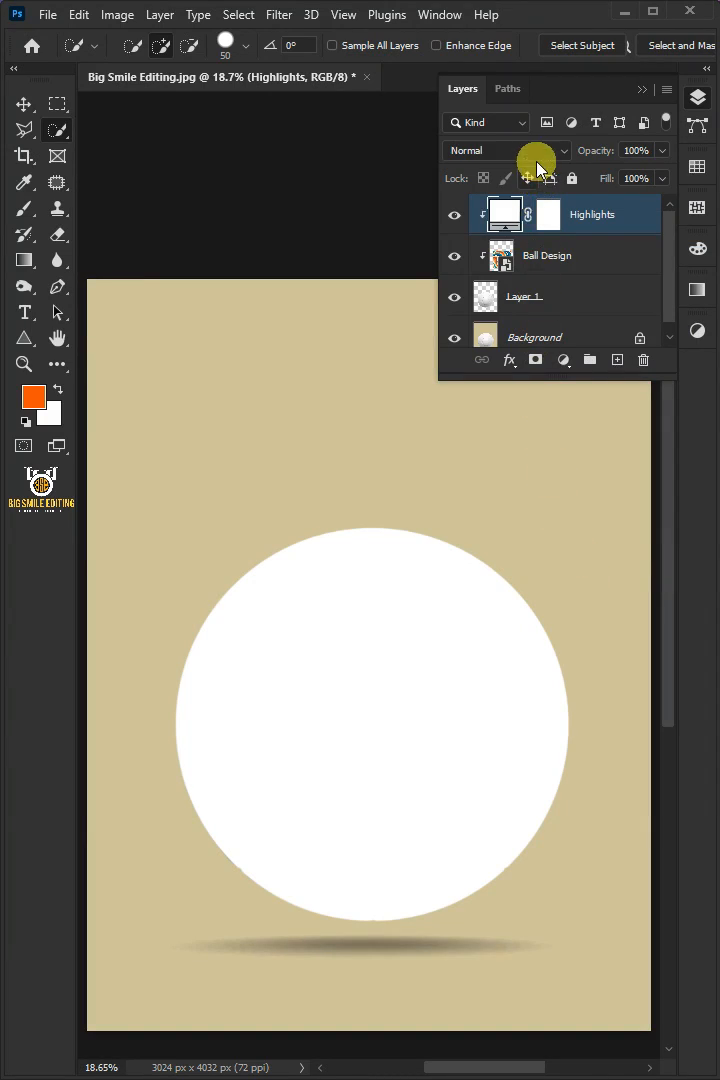
click(504, 150)
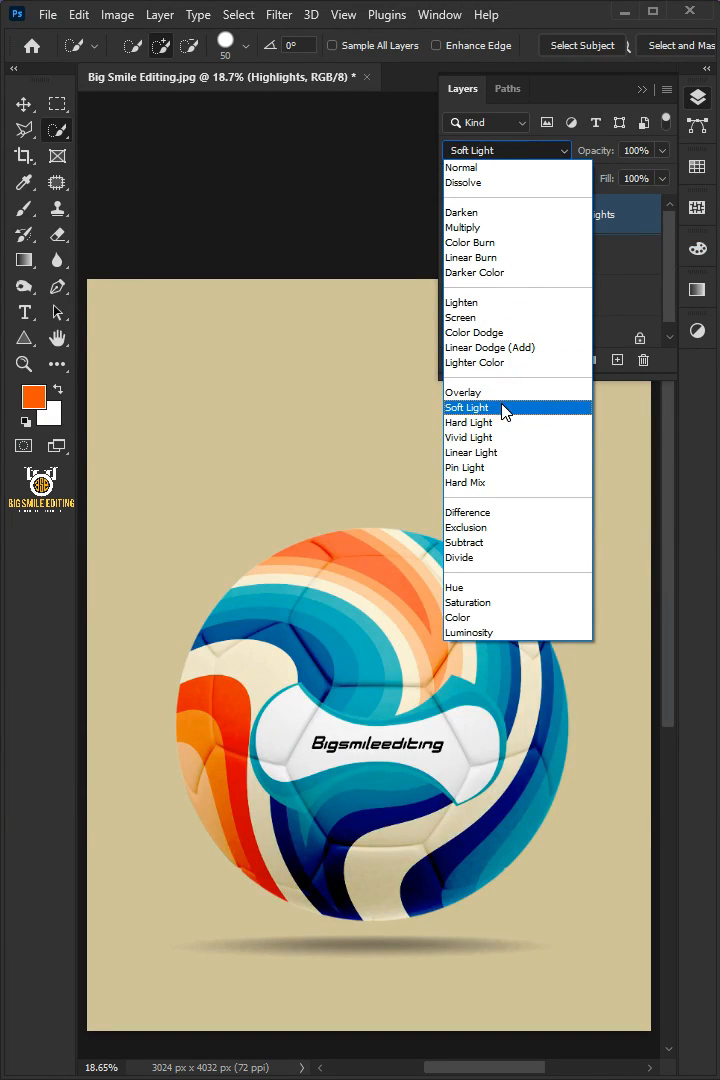
click(466, 408)
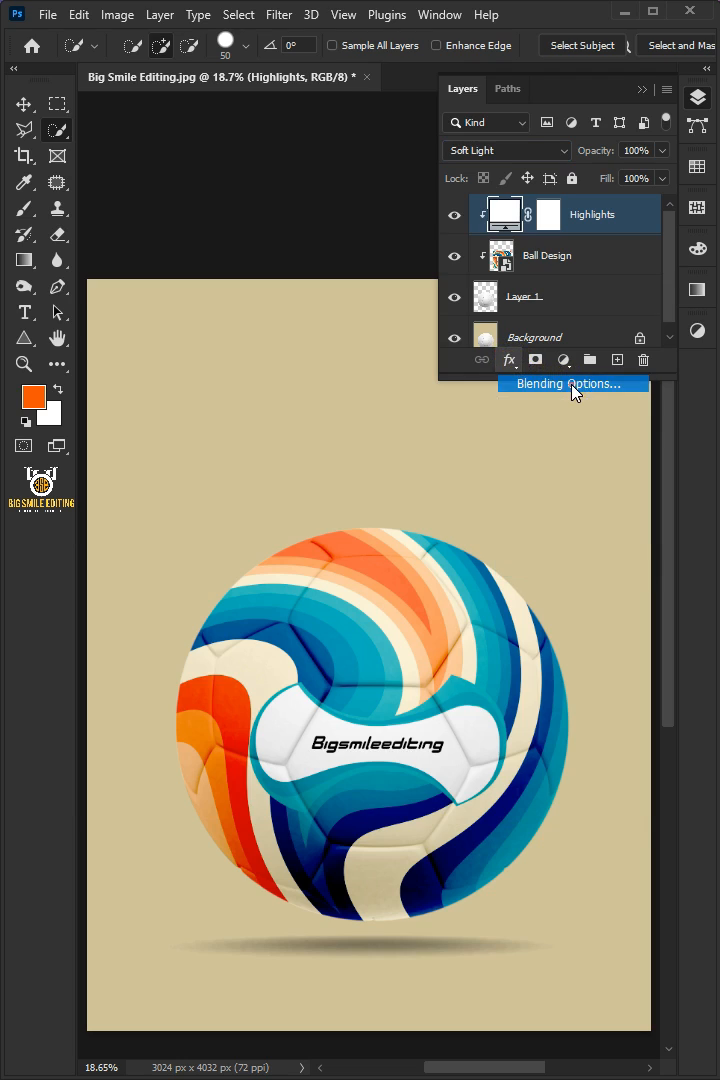
Step: Split Highlights' Underlying Layer black Blend If slider to about 81–90 to spare dark tones
click(570, 384)
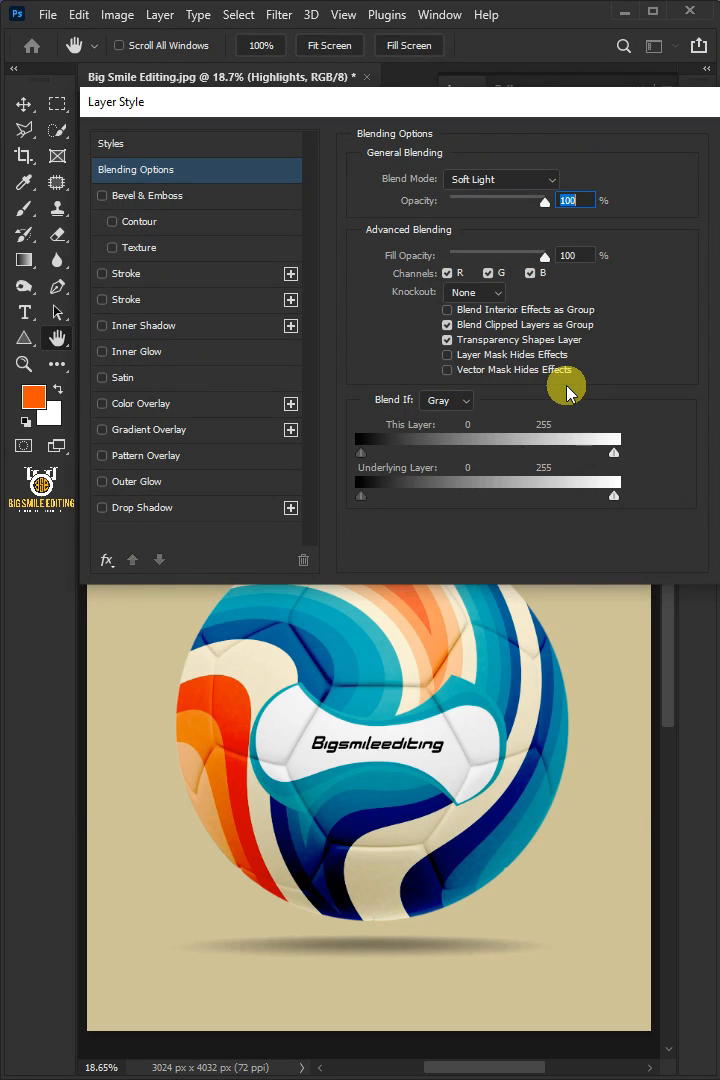
drag(360, 496, 384, 496)
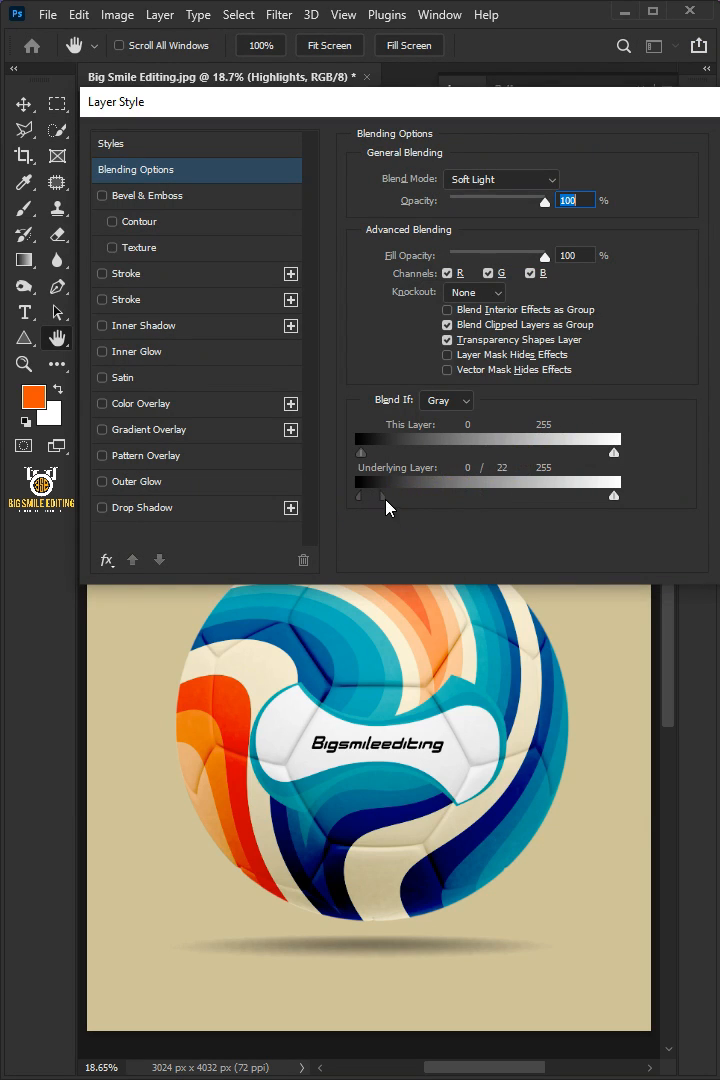
drag(380, 496, 444, 496)
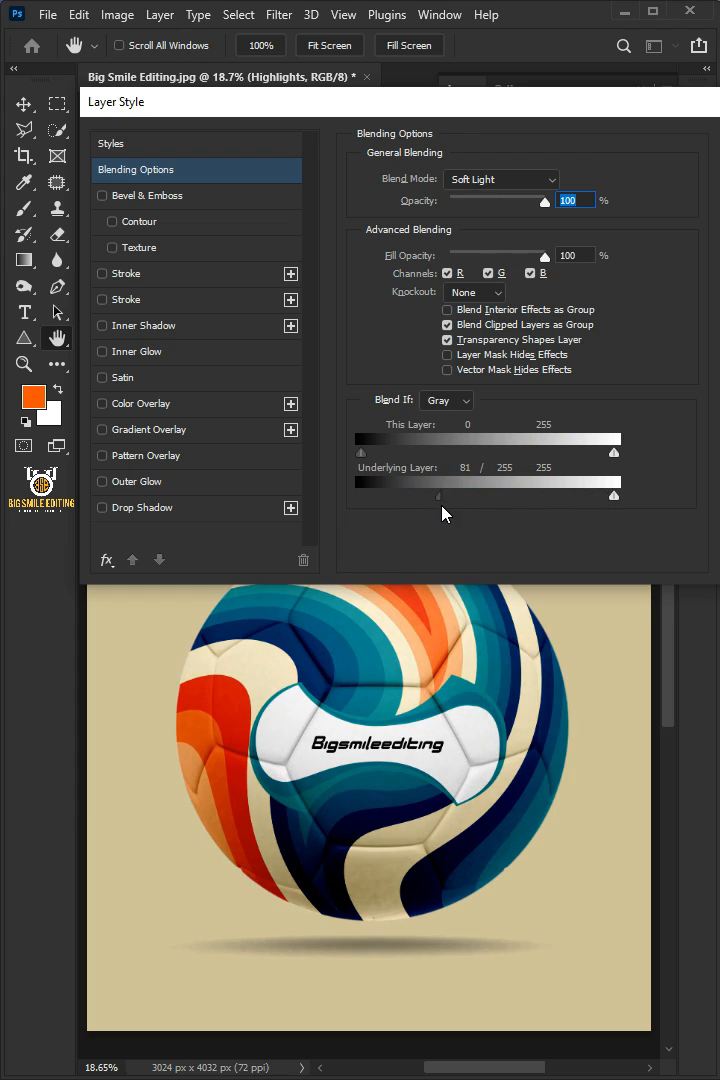
drag(436, 496, 432, 496)
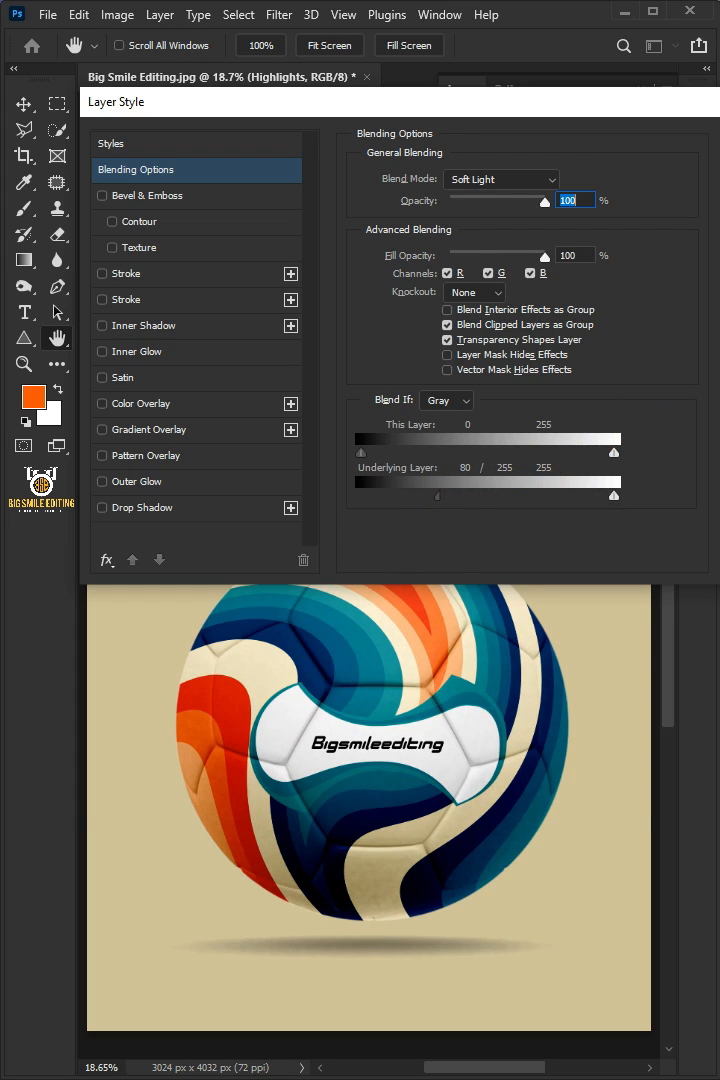